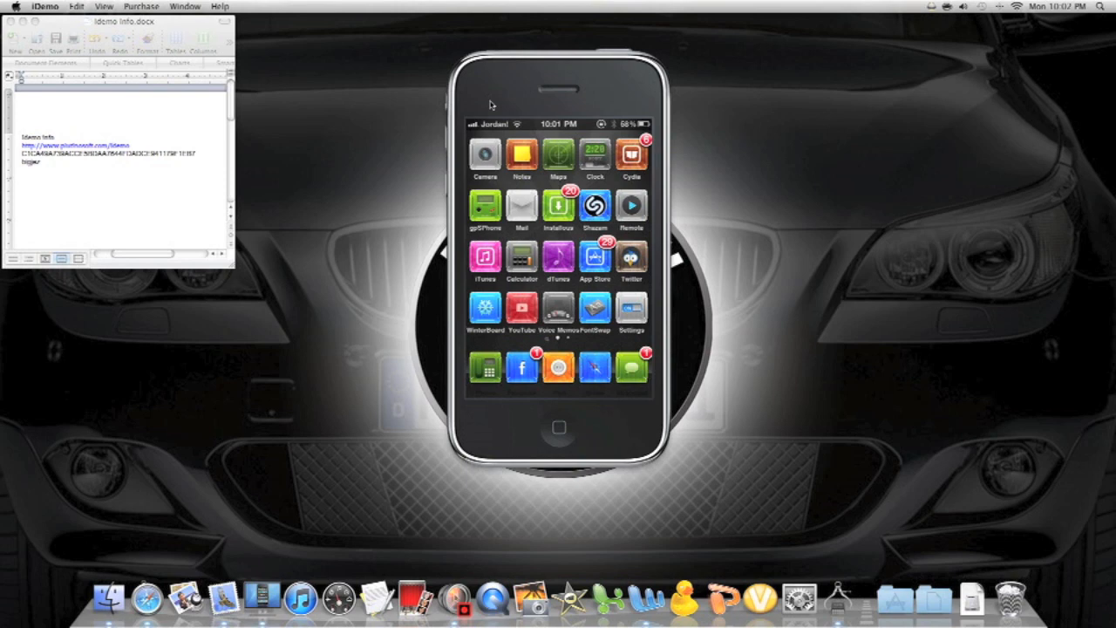
{"action": "mouse_move", "coordinate": [406, 83]}
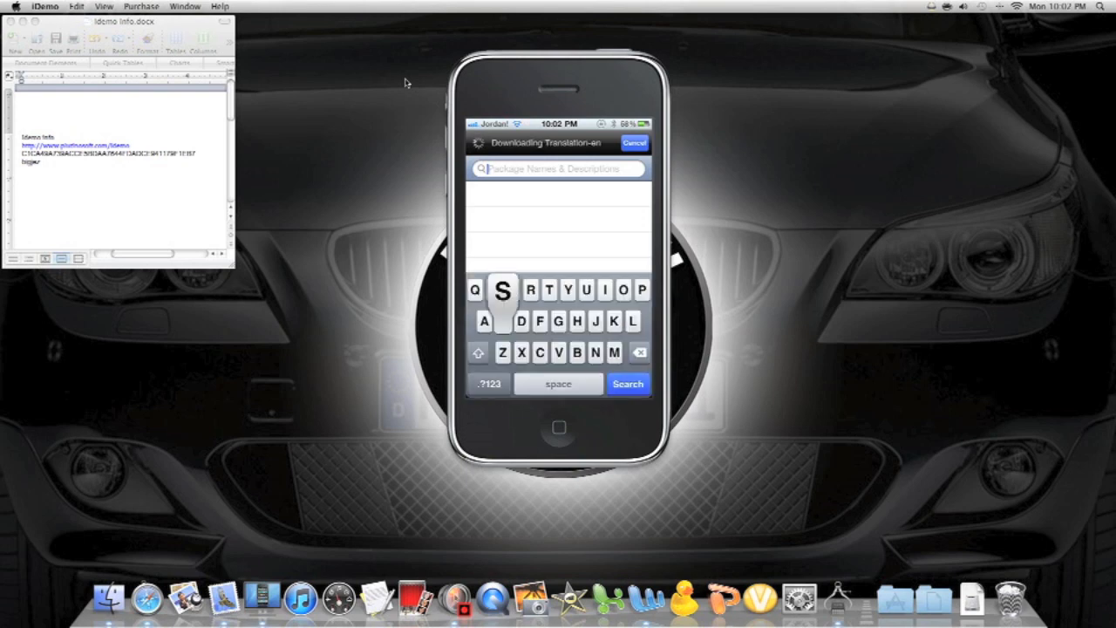
Search Cydia on the mirrored iPhone for "screens"
{"action": "type", "text": "S"}
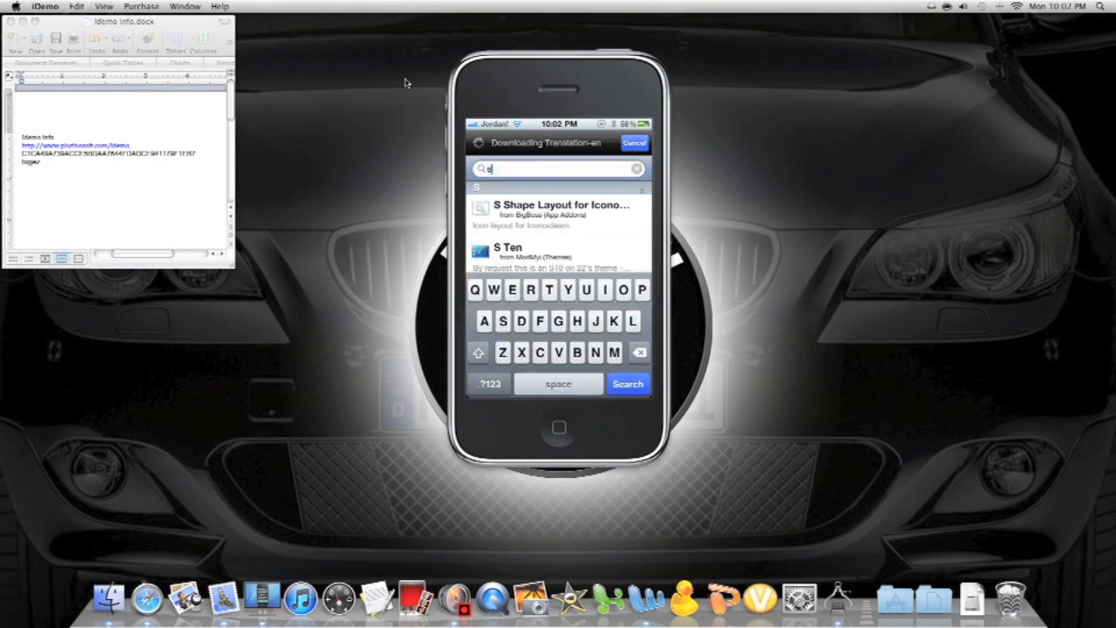
{"action": "type", "text": "screens"}
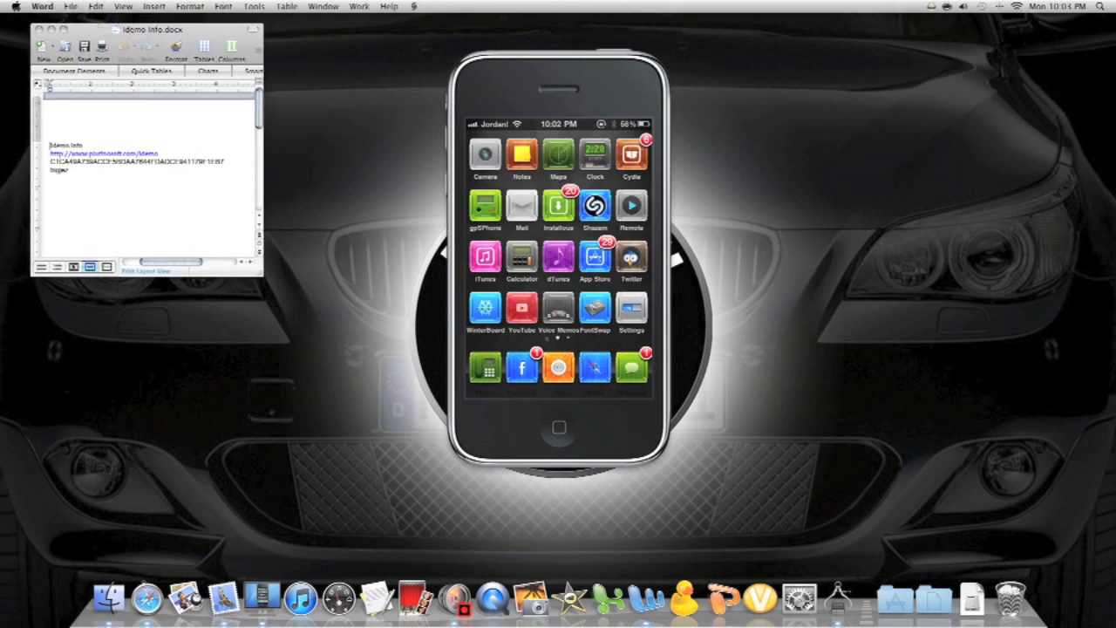
{"action": "mouse_move", "coordinate": [87, 154]}
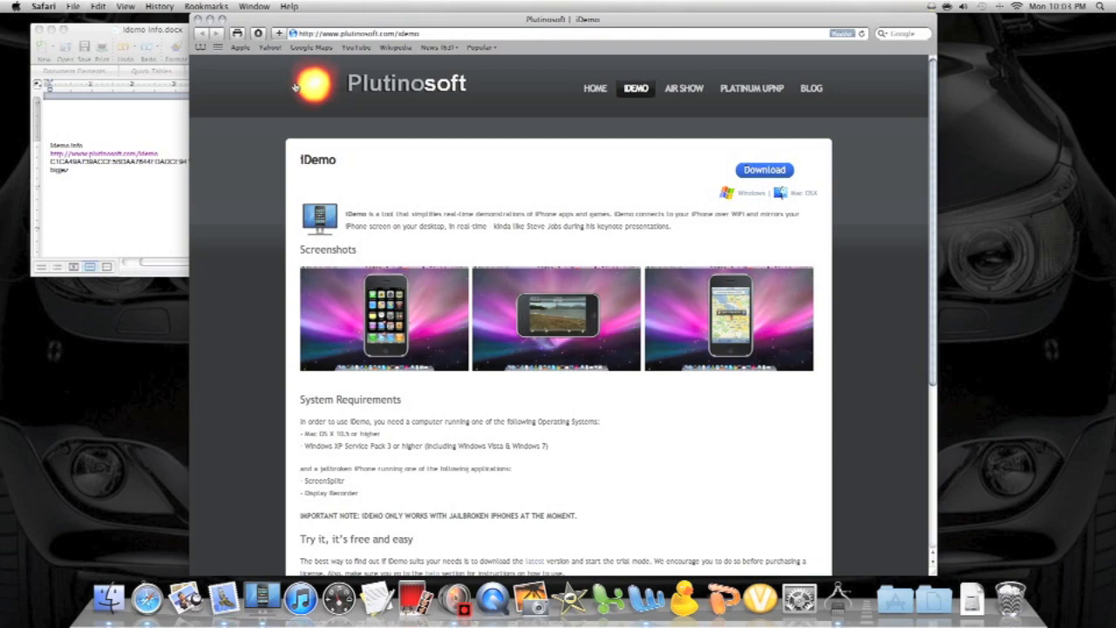
Scroll the iDemo page down to System Requirements and the Download Trial button
{"action": "scroll", "scroll_direction": "down", "scroll_amount": 3}
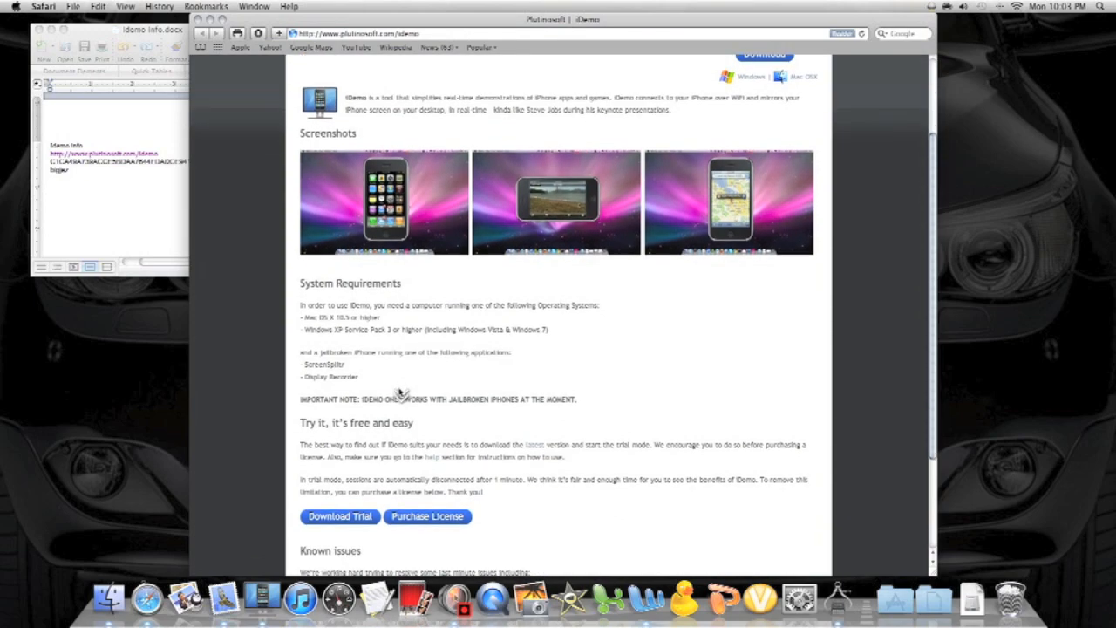
{"action": "scroll", "scroll_direction": "down", "scroll_amount": 3}
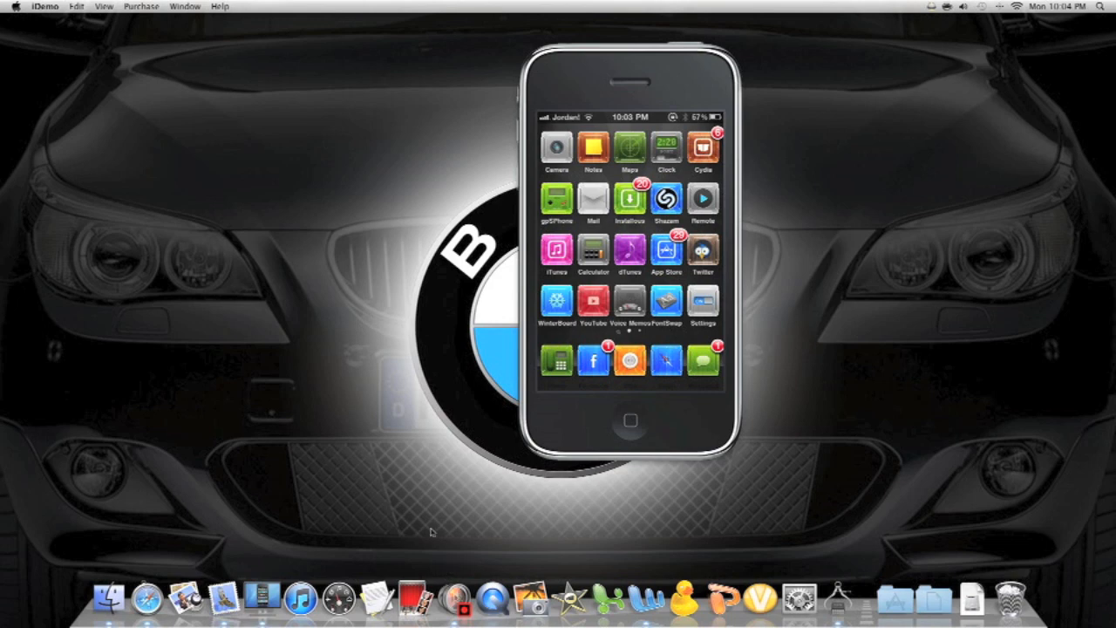
{"action": "mouse_move", "coordinate": [646, 7]}
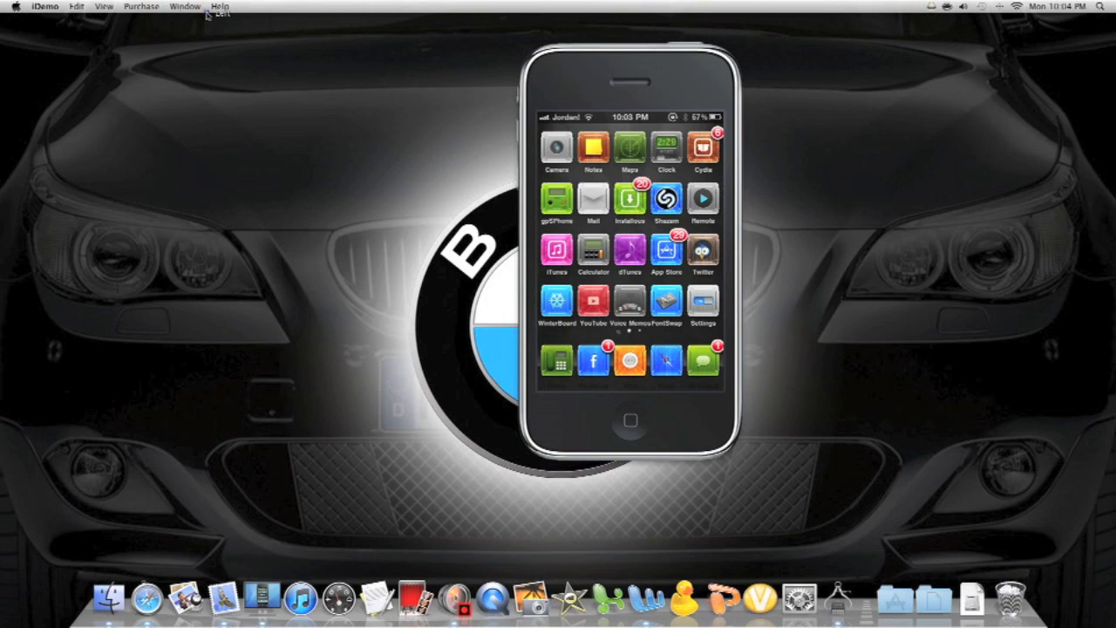
Rotate the mirrored iPhone to landscape via Window > Rotate, then back to portrait
{"action": "left_click", "coordinate": [184, 6]}
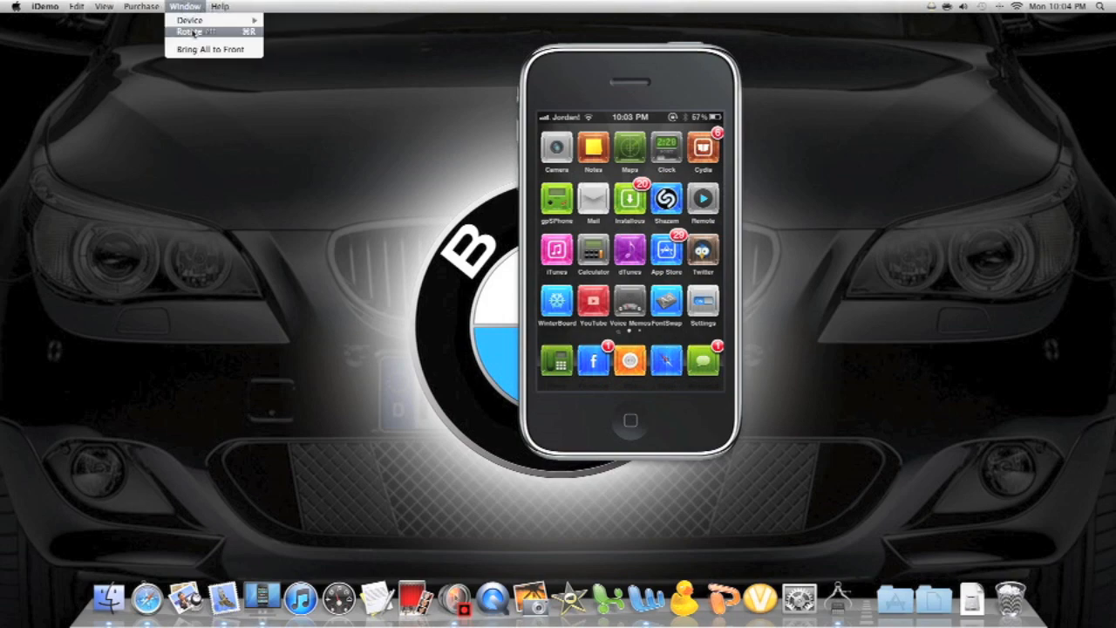
{"action": "left_click", "coordinate": [190, 32]}
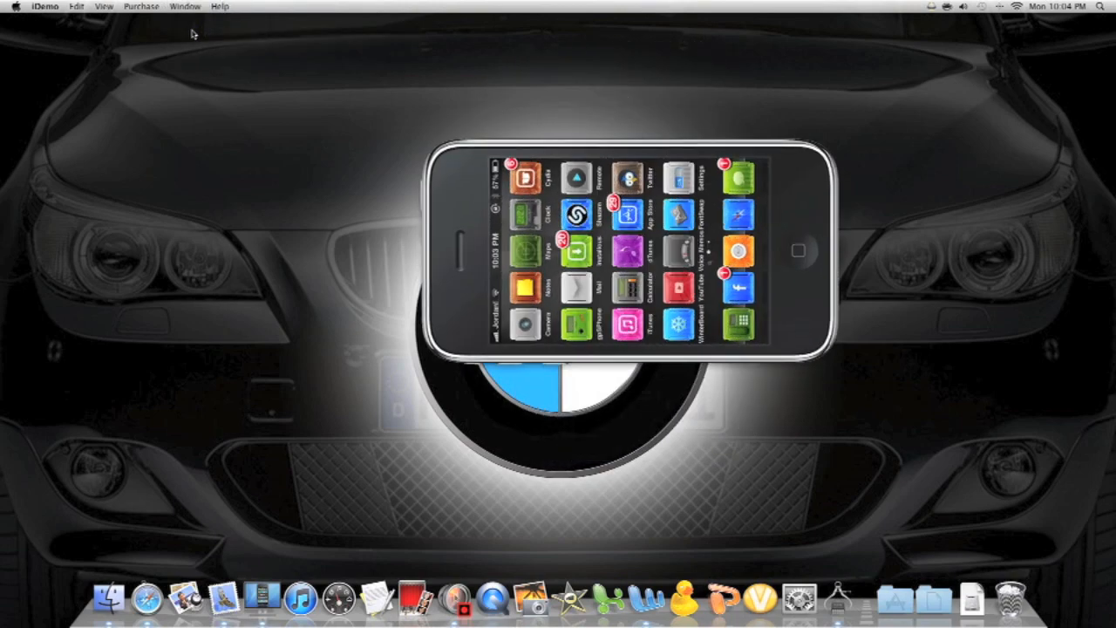
{"action": "left_click", "coordinate": [184, 6]}
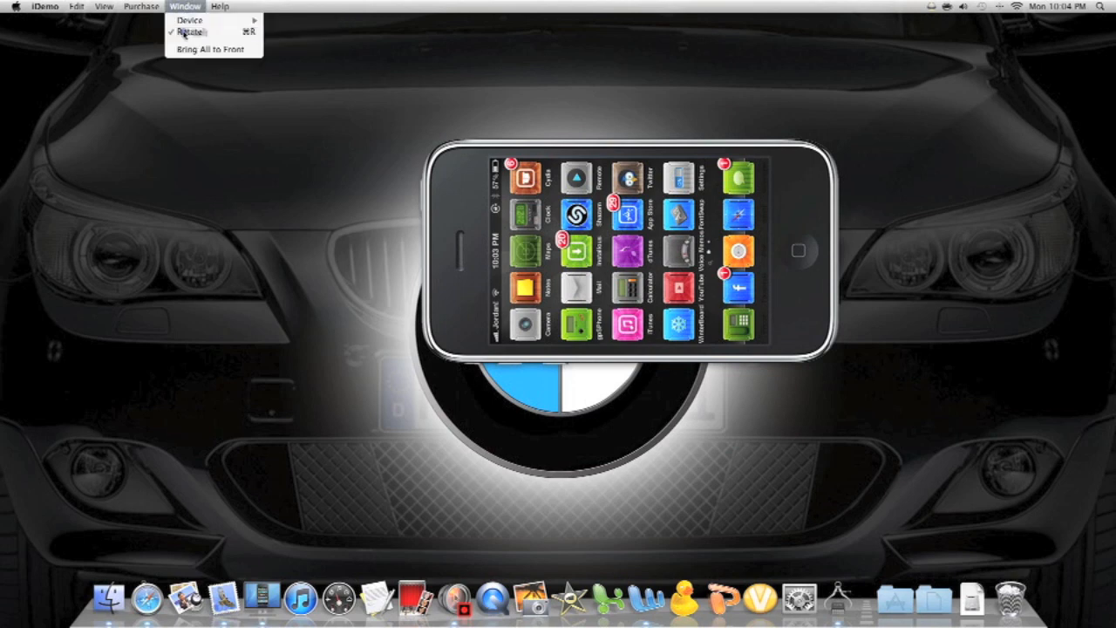
{"action": "left_click", "coordinate": [191, 31]}
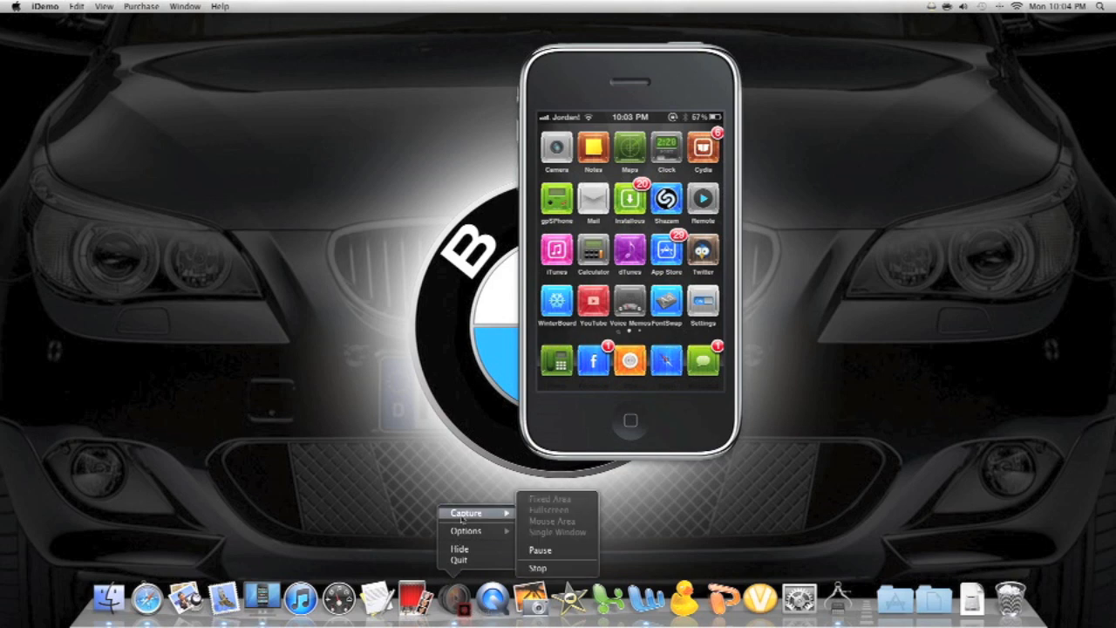
{"action": "mouse_move", "coordinate": [538, 567]}
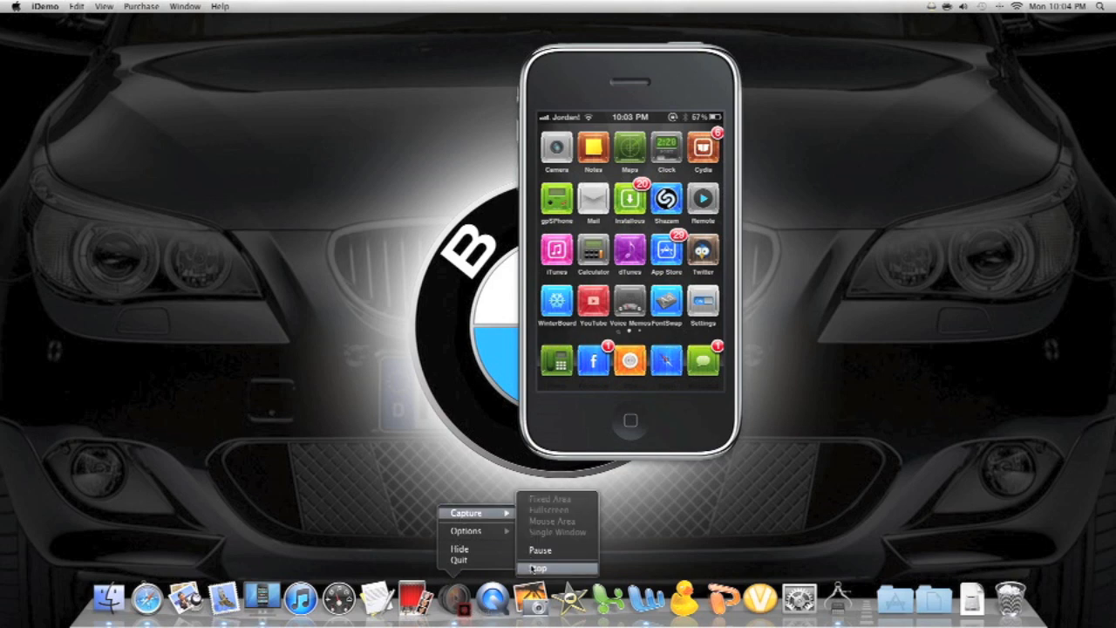